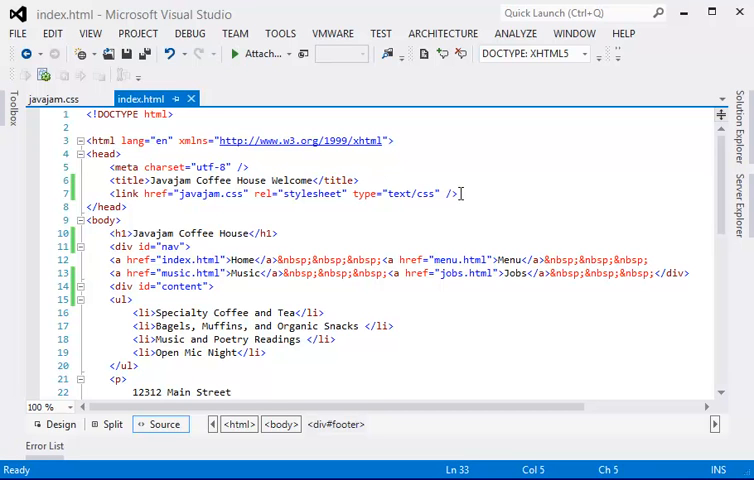
Step: Open menu.html from disk alongside the linked index.html
click(464, 193)
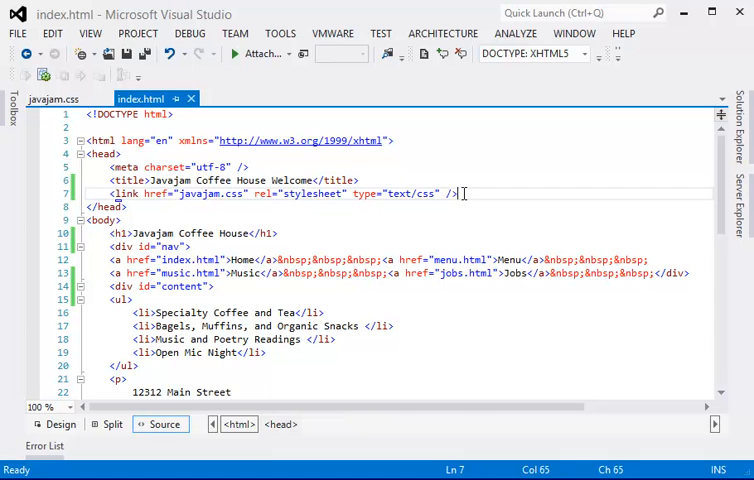
click(17, 33)
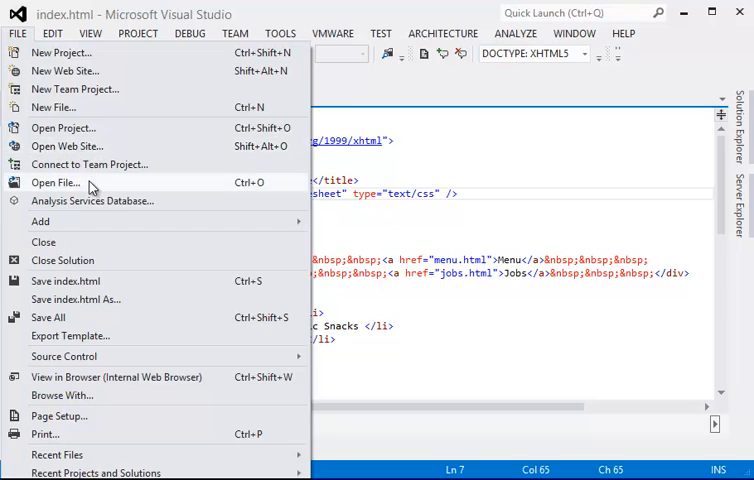
click(55, 182)
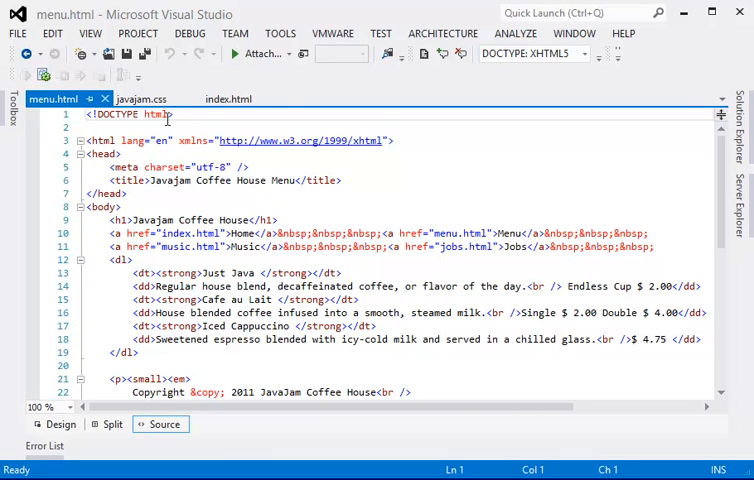
Step: Add the javajam.css stylesheet link to menu.html on its own line below the title
click(232, 98)
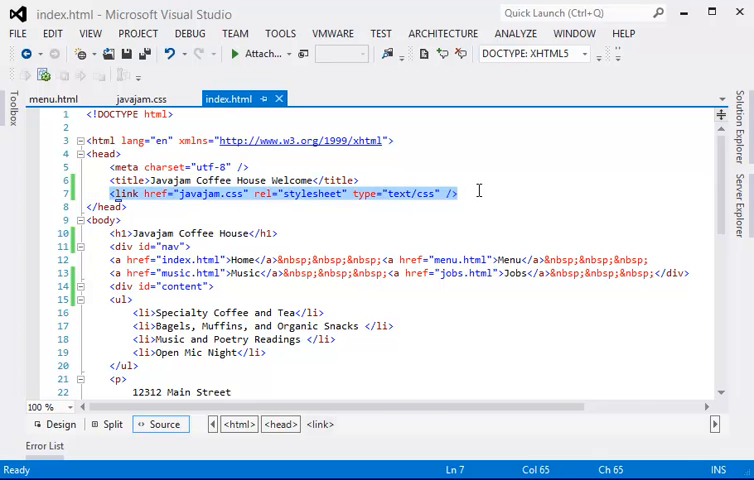
mouse_move(415, 221)
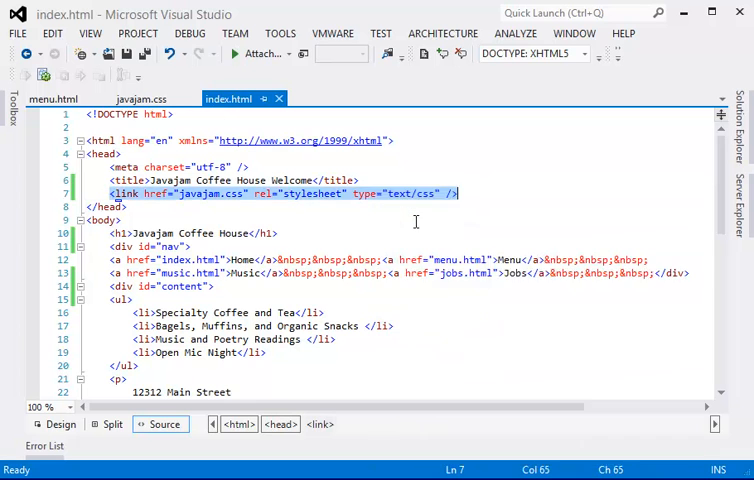
click(53, 98)
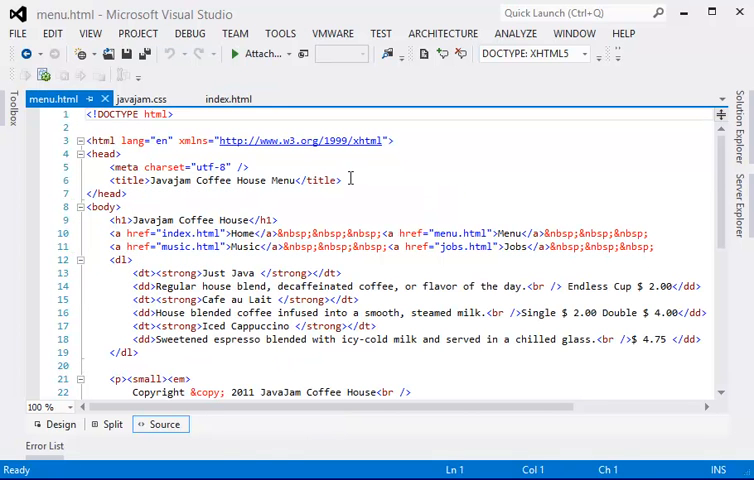
click(349, 180)
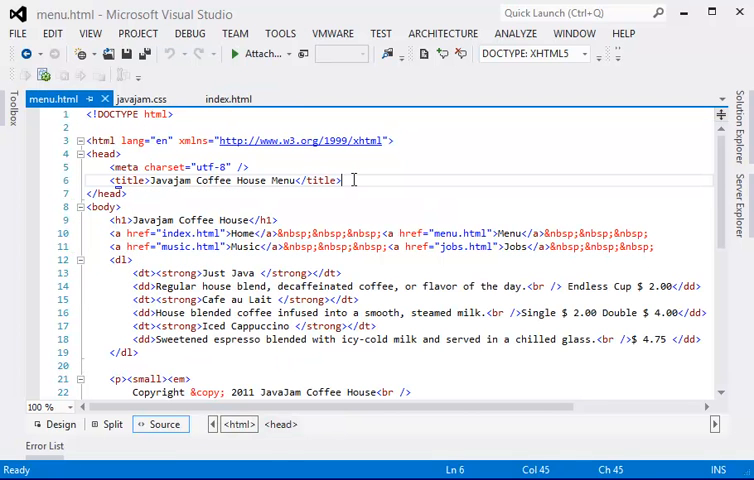
text(<link href="javajam.css" rel="stylesheet" type="text/css" />)
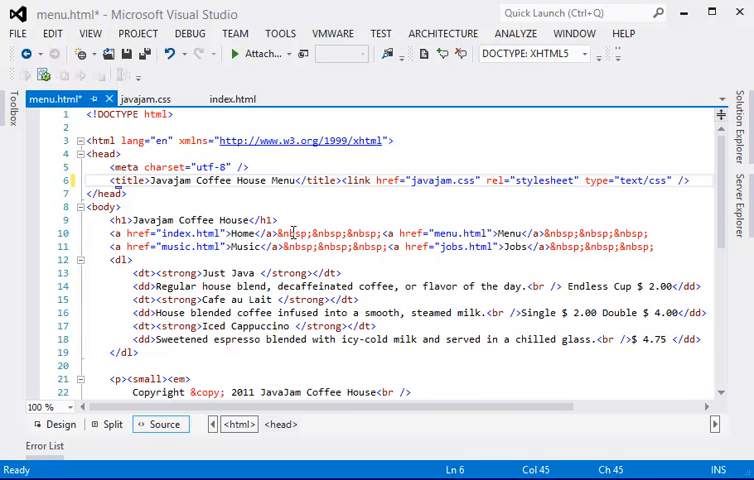
scroll(down, 3)
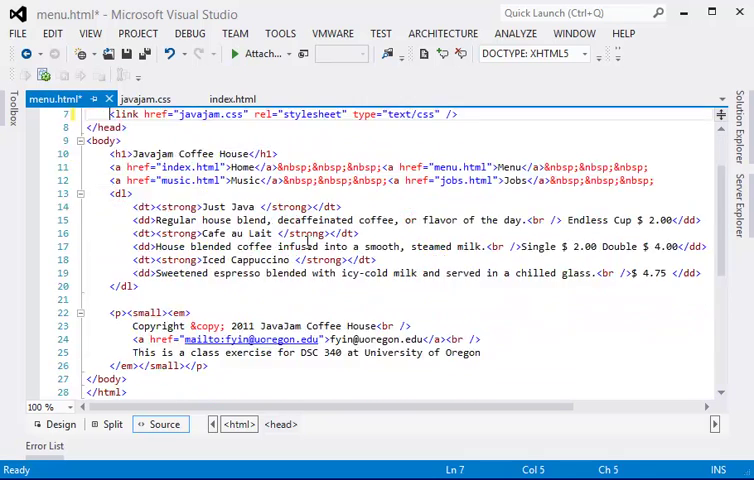
scroll(up, 3)
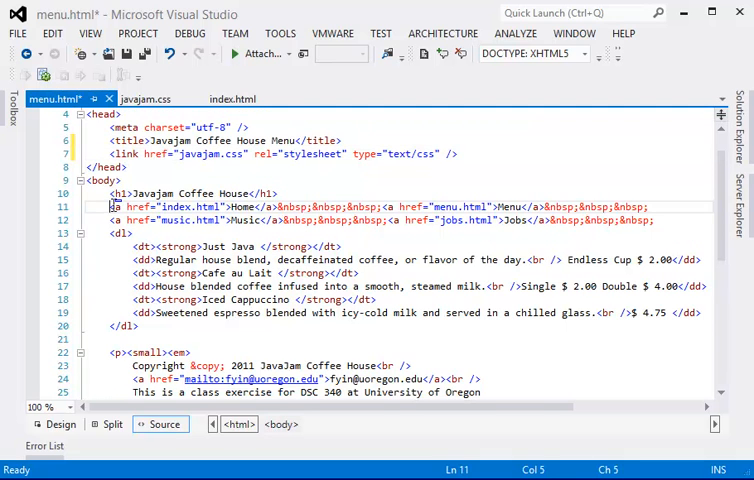
Step: Copy index.html's nav div block over menu.html's navigation links
click(226, 98)
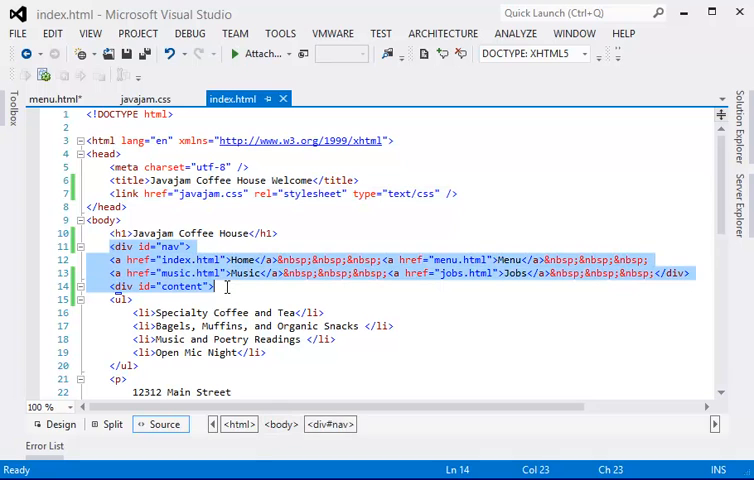
click(704, 273)
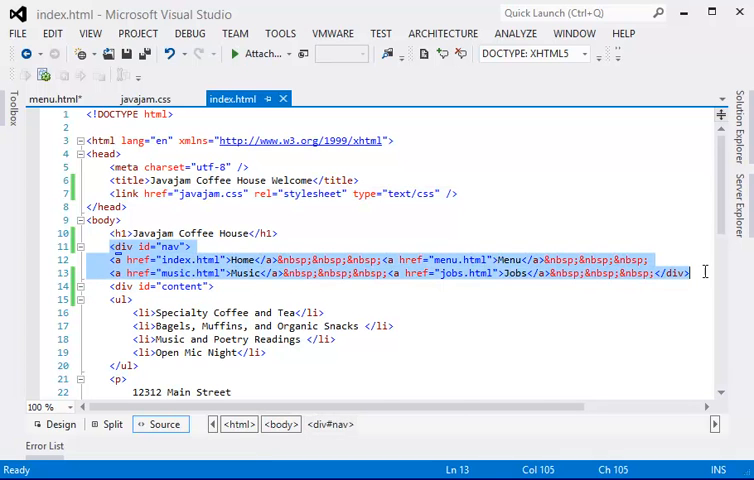
right_click(440, 273)
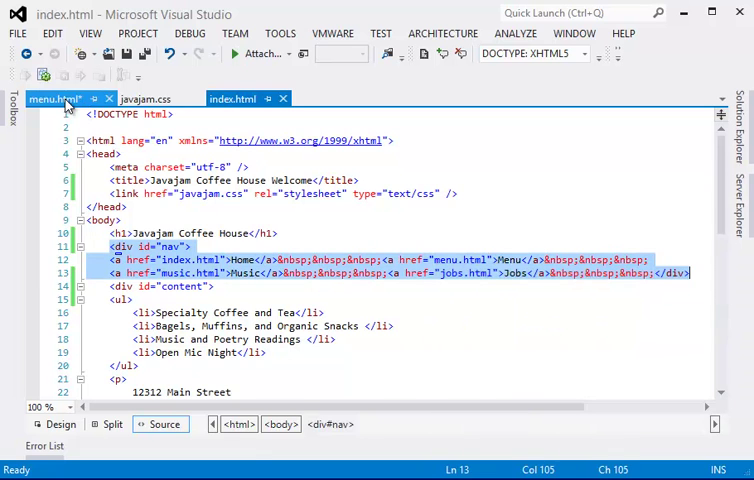
click(57, 98)
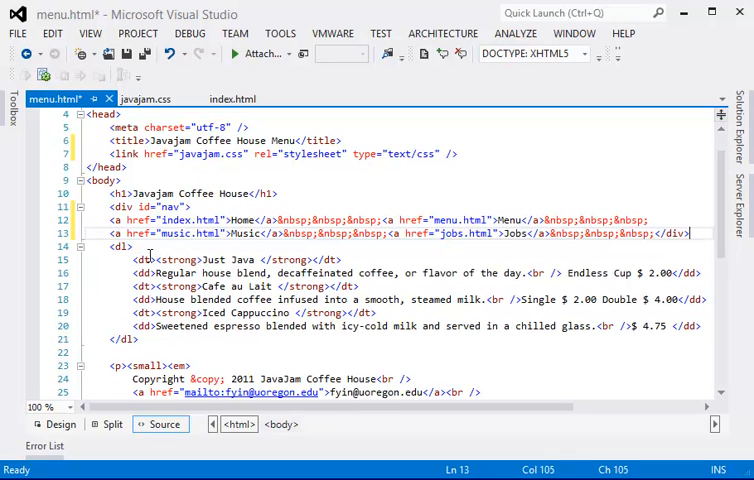
click(233, 99)
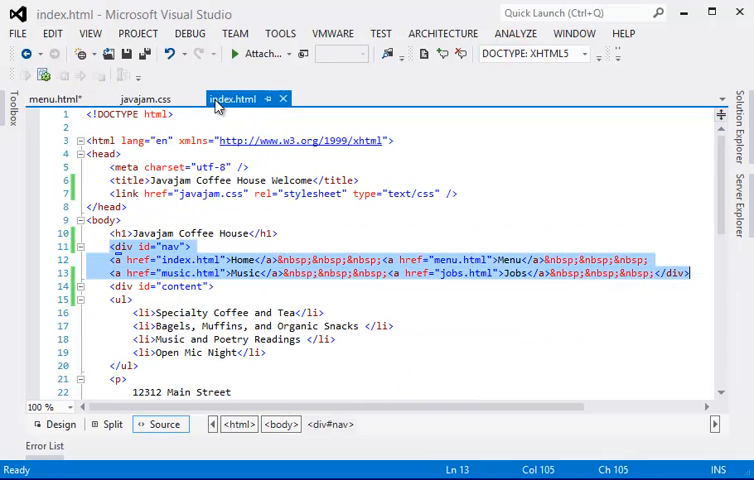
click(165, 287)
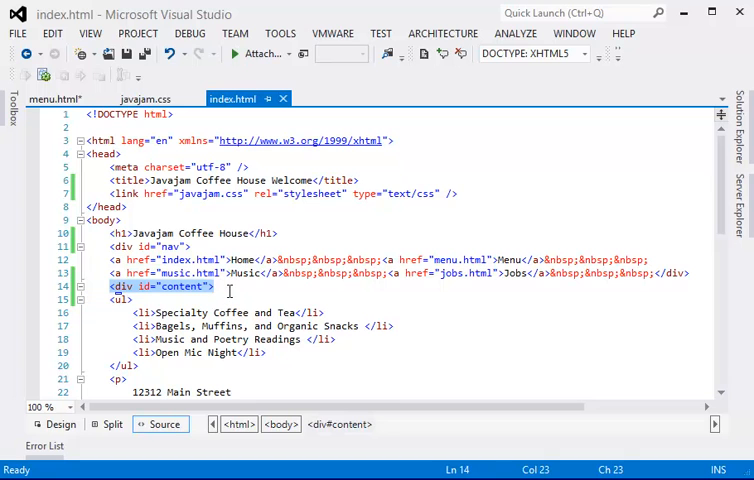
Step: Insert <div id="content"> above menu.html's <dl> drink list, closing it after </dl>
click(56, 98)
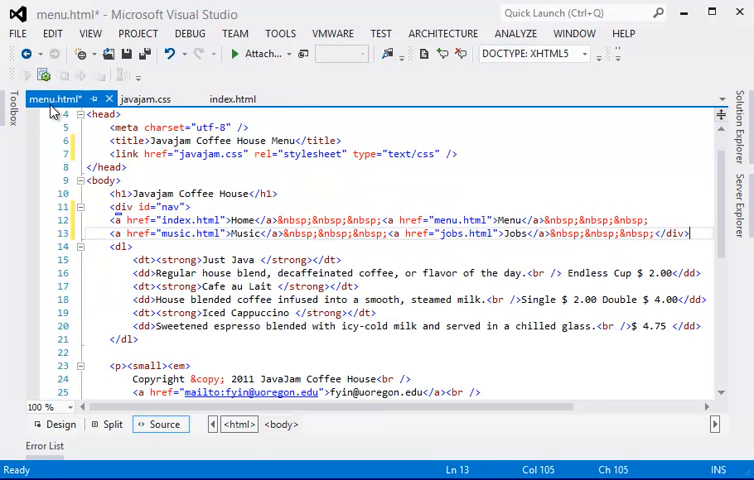
click(113, 246)
text(<div id="content">)
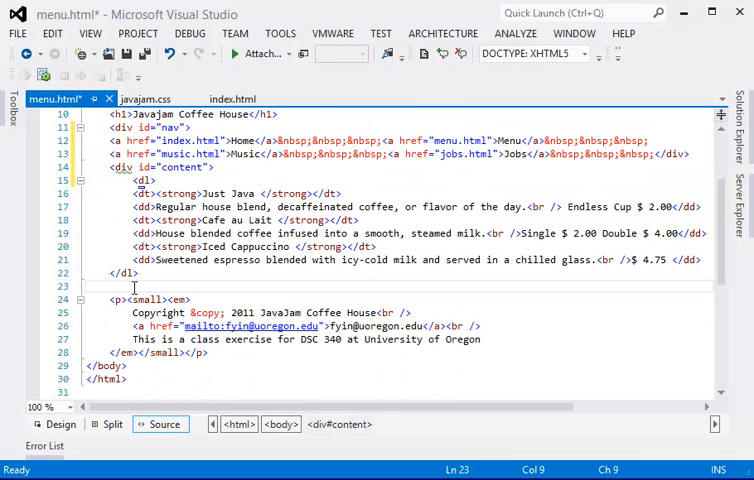
text(</div>)
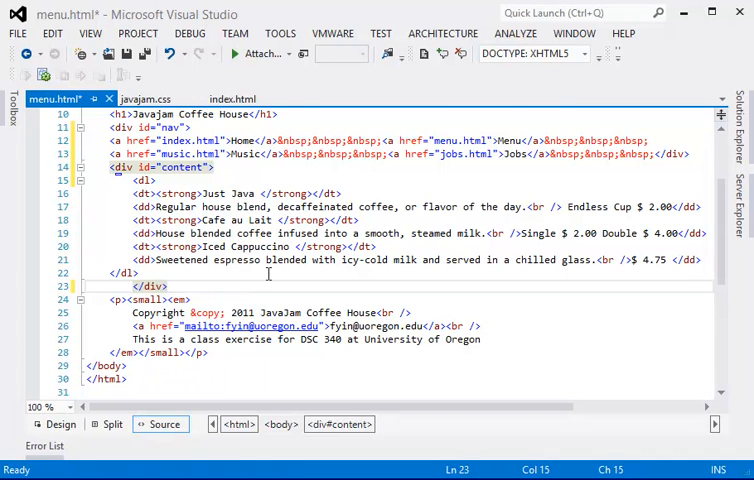
mouse_move(215, 299)
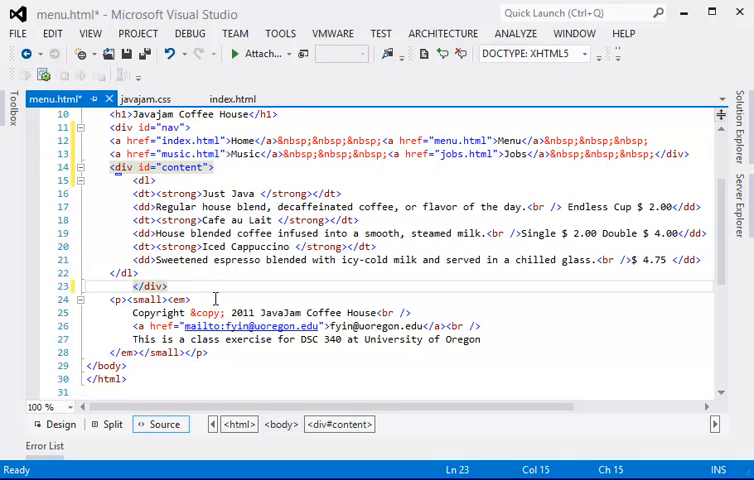
click(226, 98)
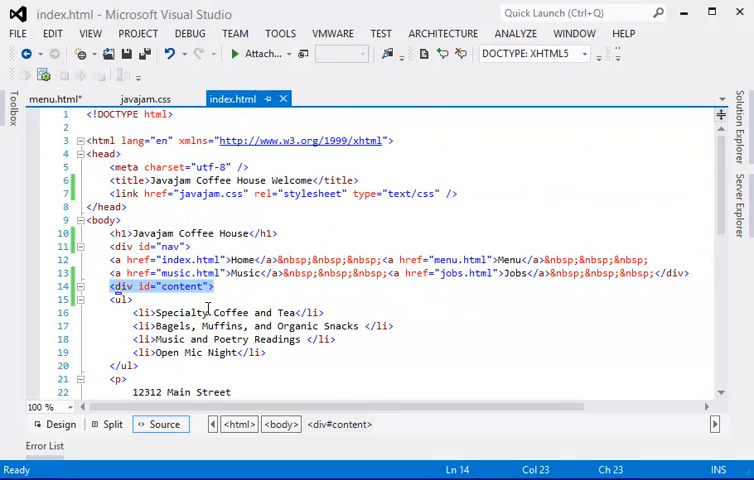
scroll(down, 3)
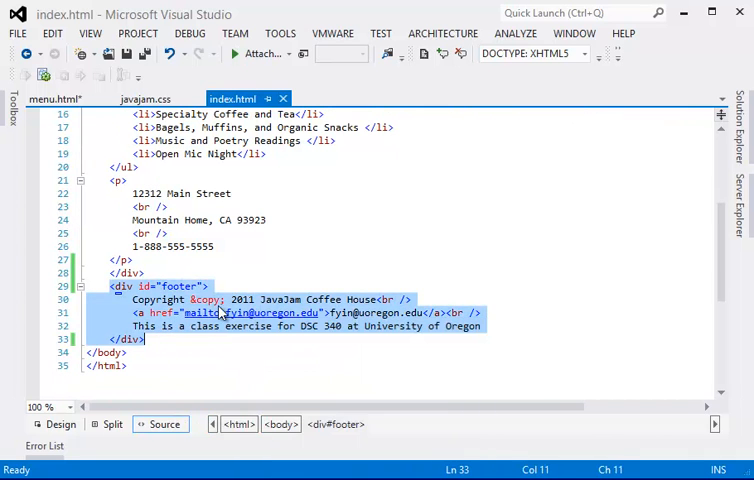
Step: Go to menu.html to add the footer div around its copyright block
click(58, 98)
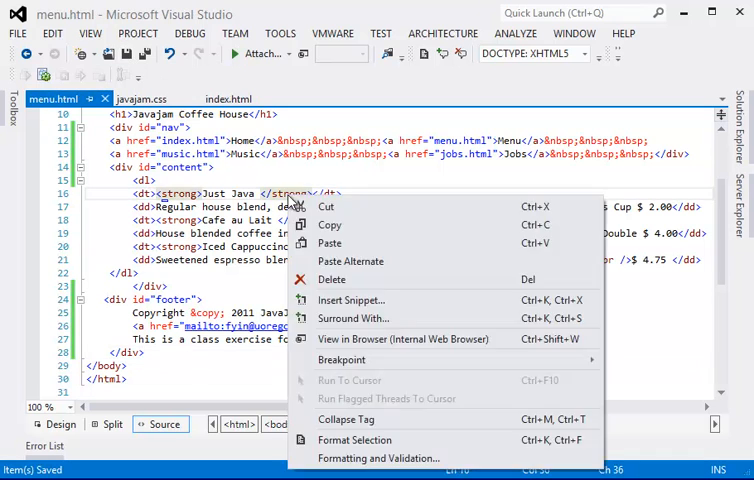
Step: Preview menu.html in the internal browser and follow its Home and Menu links
click(400, 338)
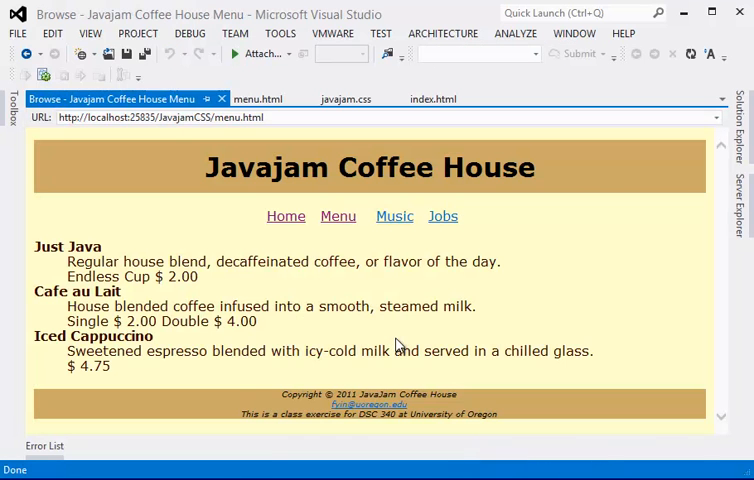
mouse_move(380, 323)
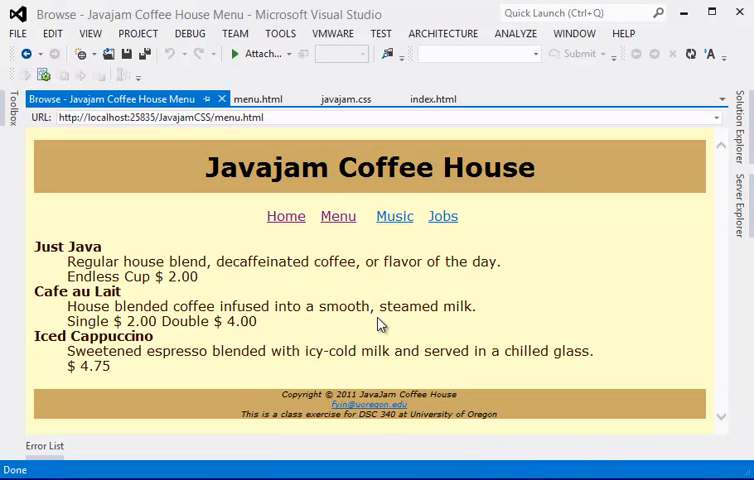
mouse_move(307, 203)
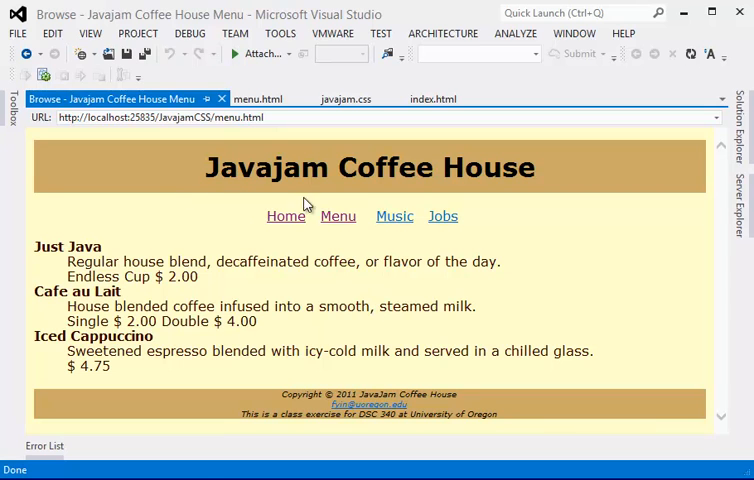
click(285, 216)
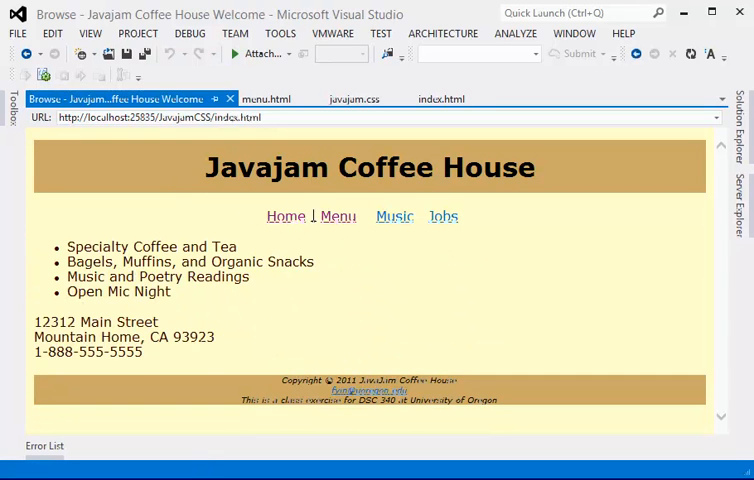
click(337, 216)
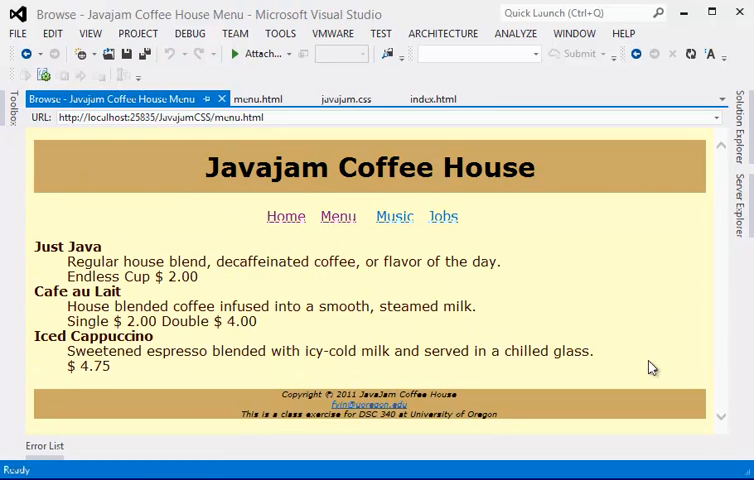
mouse_move(258, 98)
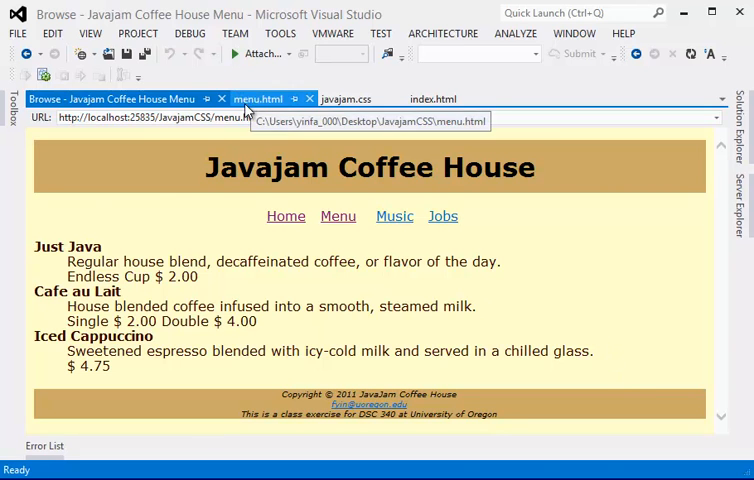
Step: Add a <div id="content"> after index.html's <body>, closing before </body>, and save
click(436, 98)
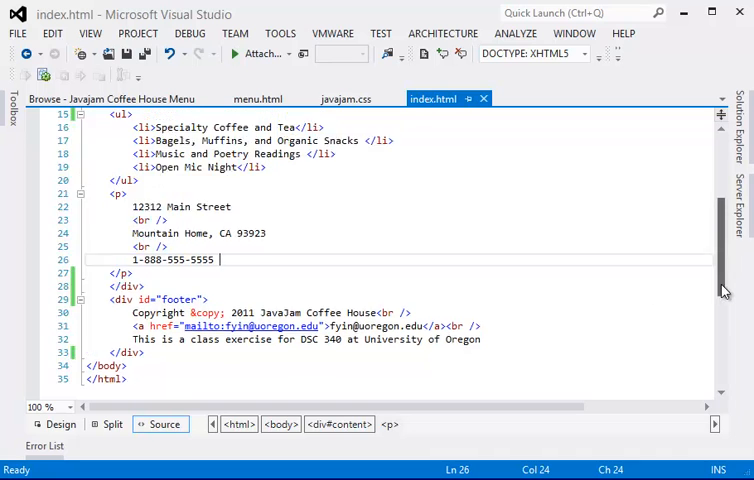
scroll(up, 3)
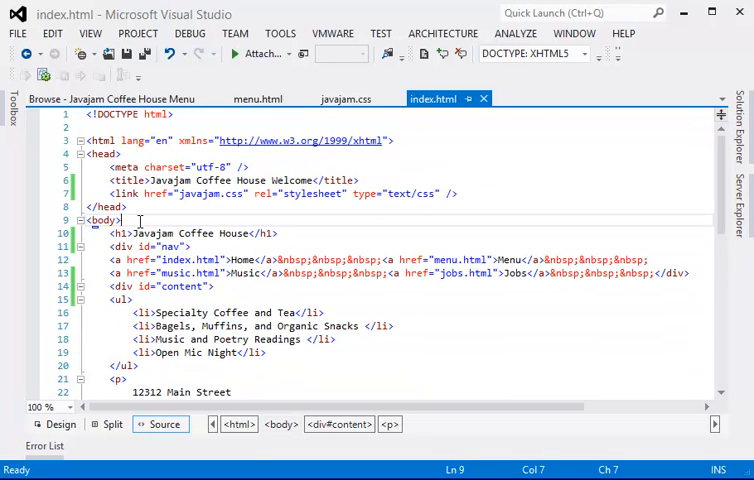
key(Enter)
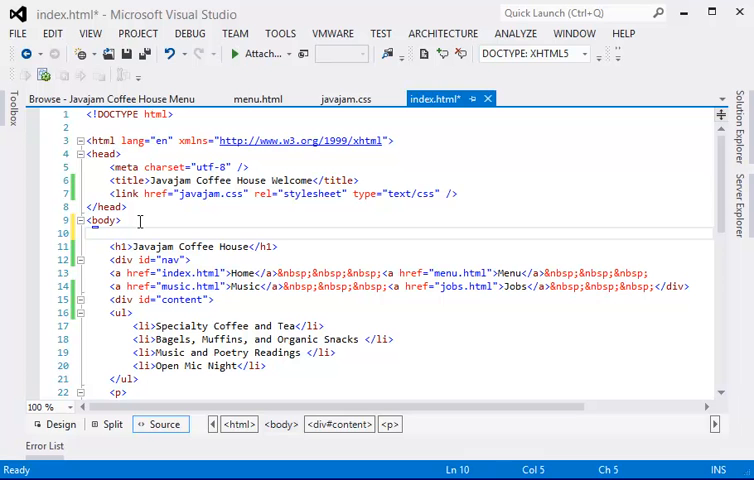
text(<div)
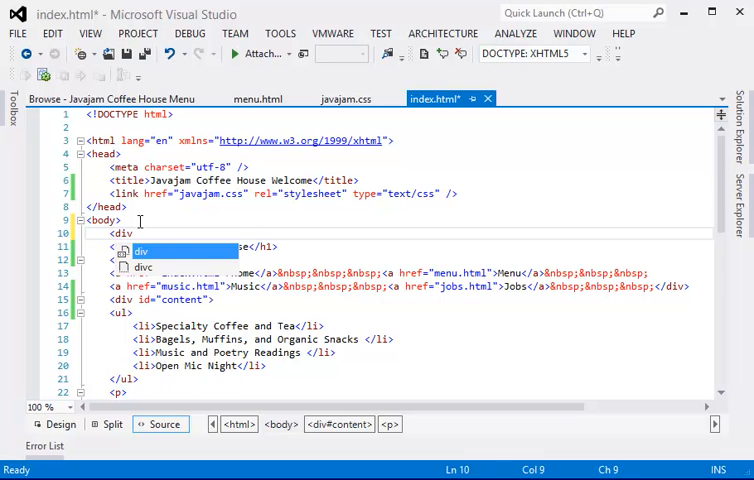
text(id="content"></div>)
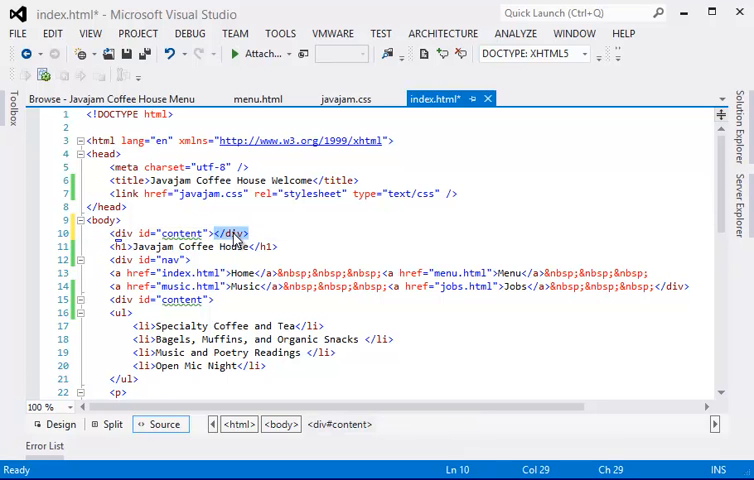
scroll(down, 3)
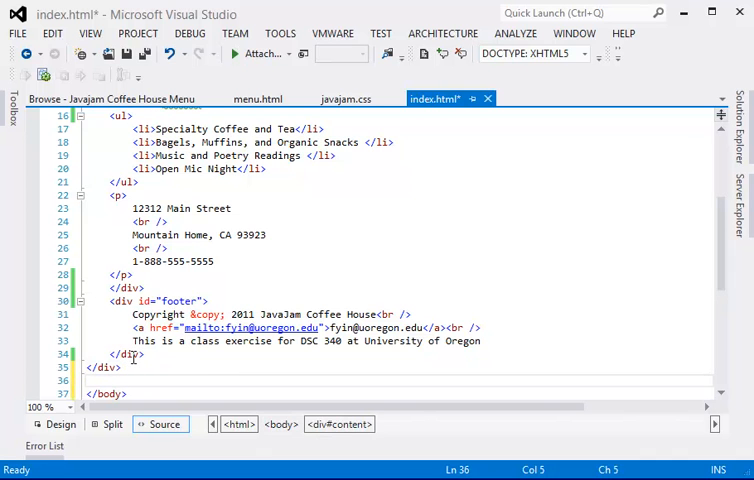
click(148, 367)
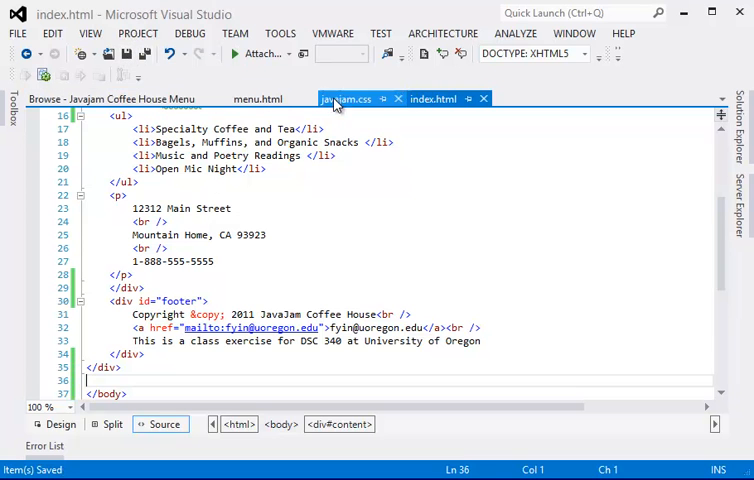
Step: Check the #container rule in javajam.css, then change index.html's wrapper id to 'container' and save
click(347, 98)
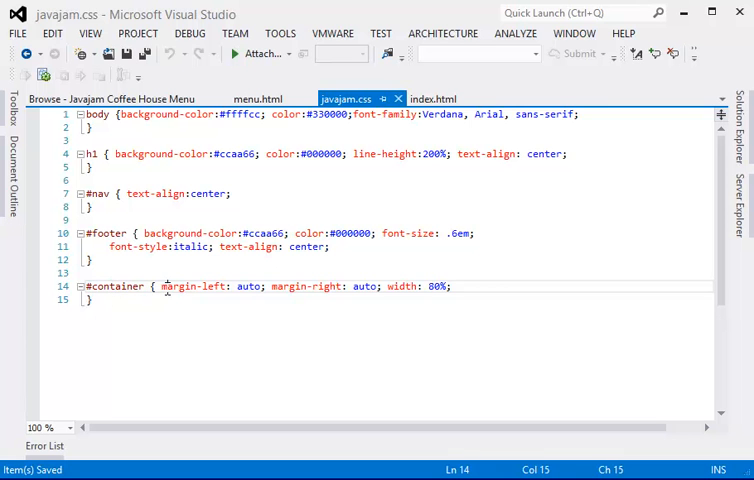
mouse_move(443, 98)
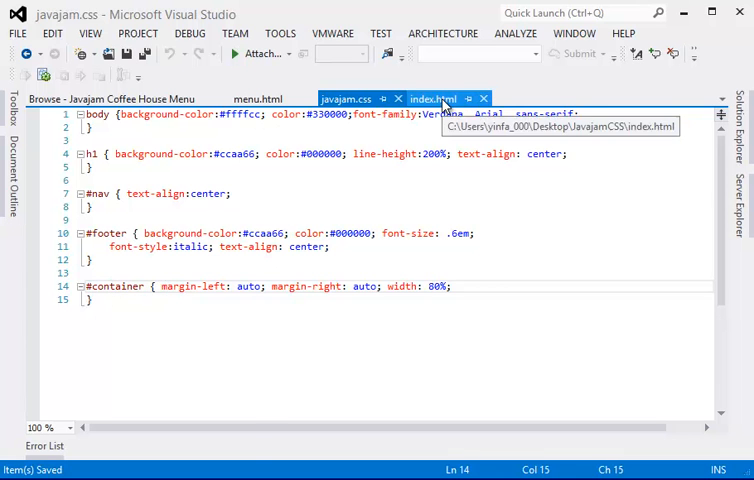
click(433, 98)
text(<div id="container">)
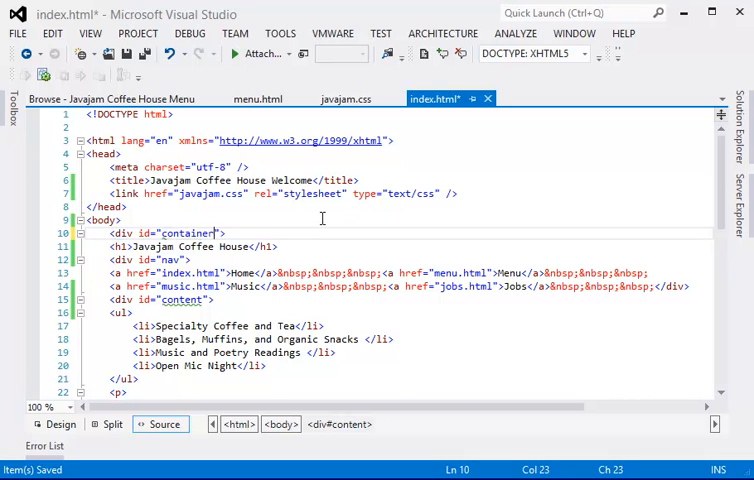
click(307, 246)
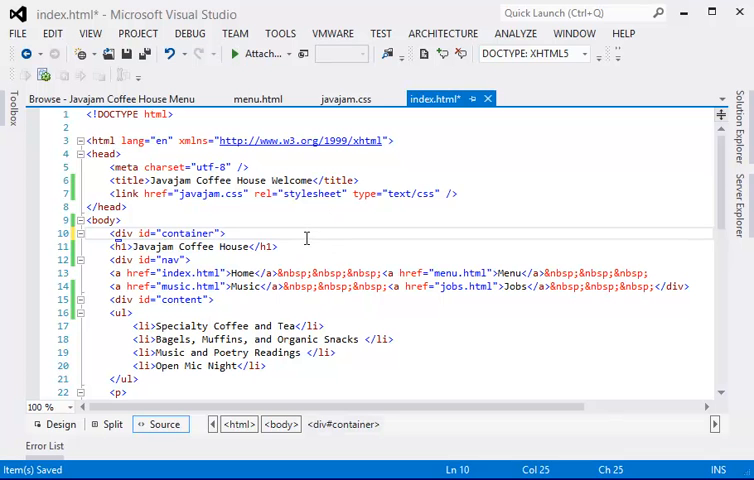
click(124, 53)
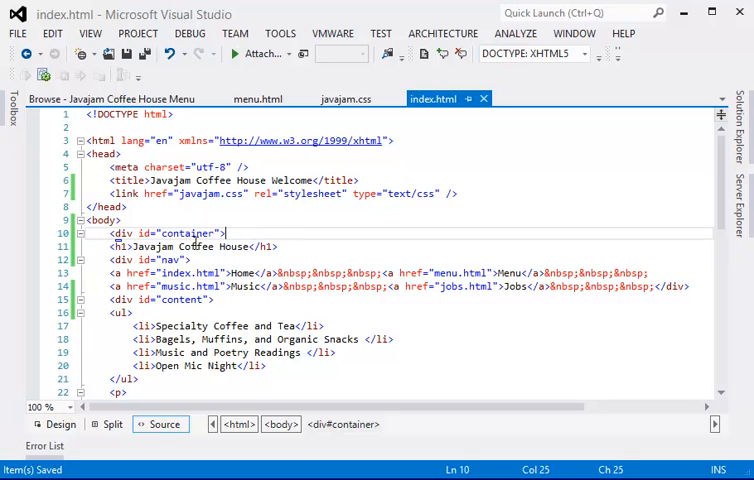
click(110, 98)
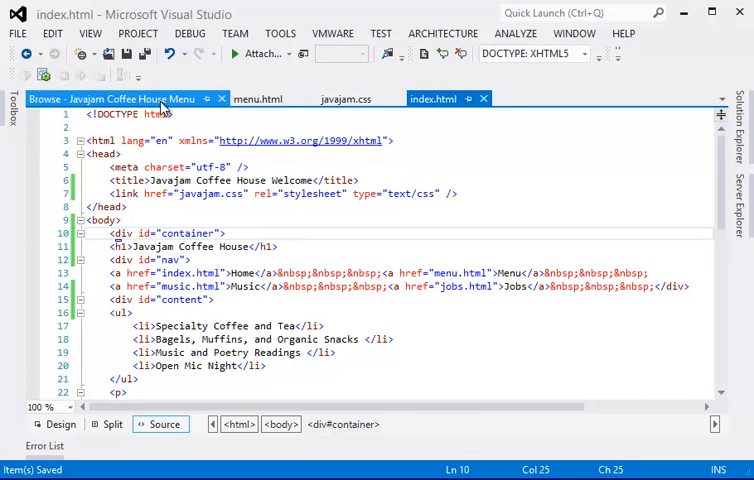
Step: Review the container margin rule, then check the centered Home and Menu pages in the preview
click(347, 98)
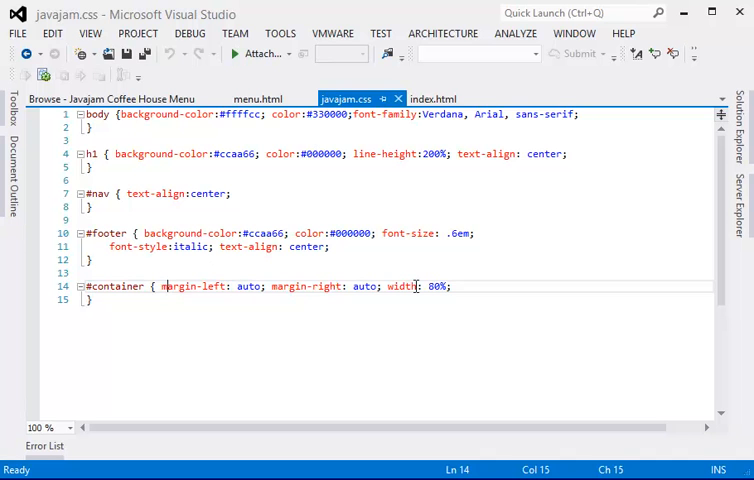
double_click(397, 286)
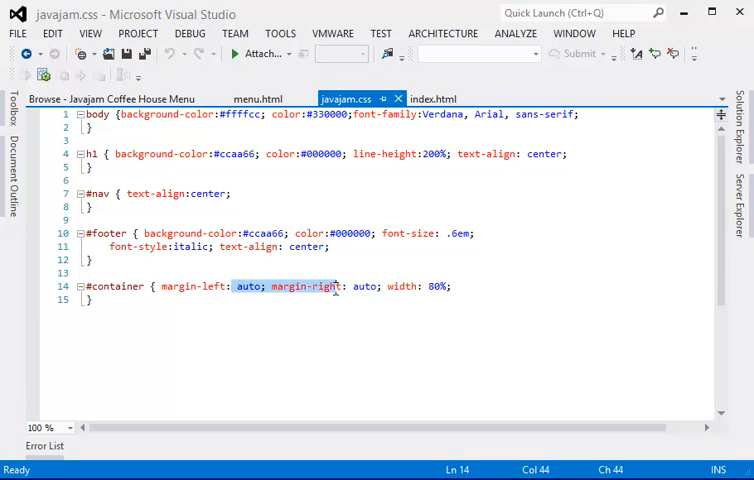
click(120, 98)
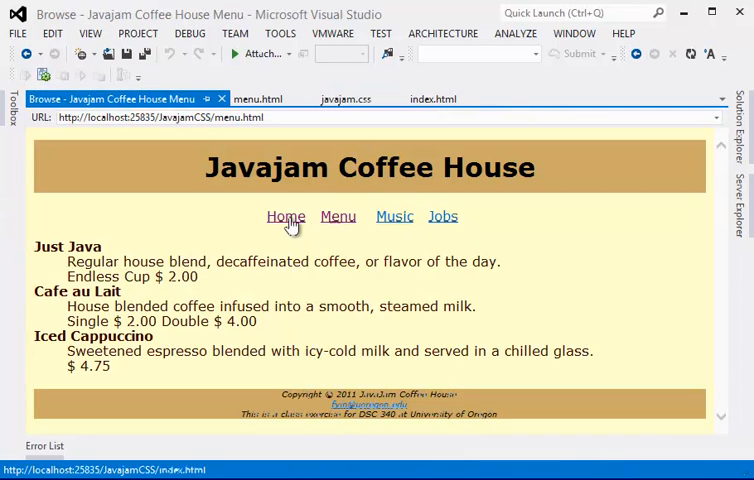
click(285, 216)
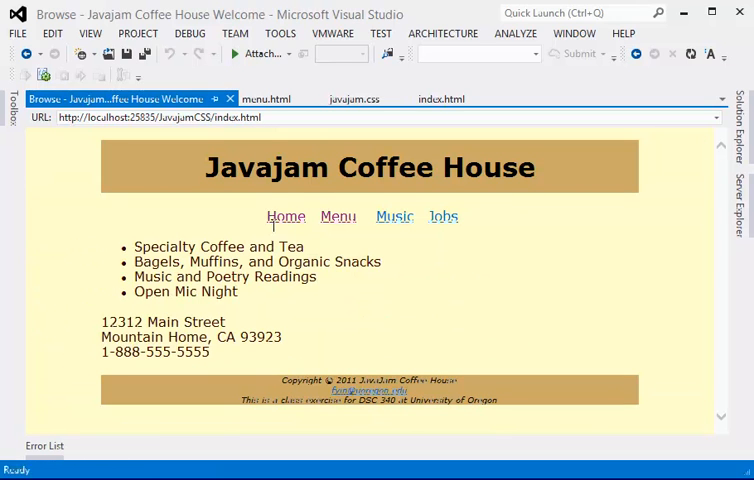
click(338, 216)
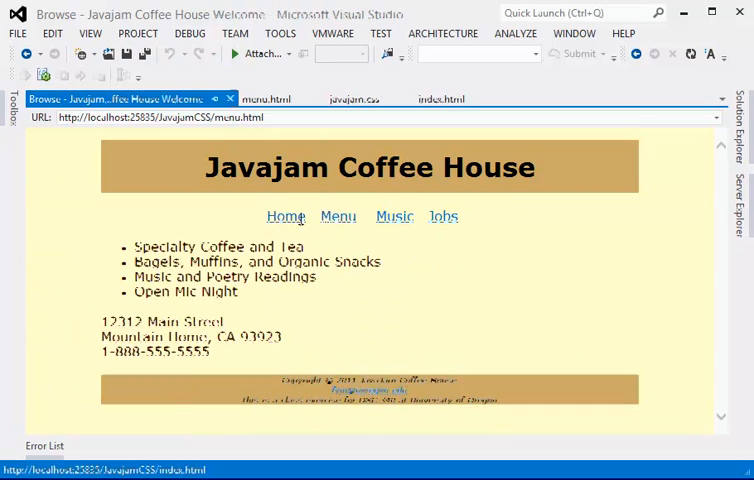
click(338, 216)
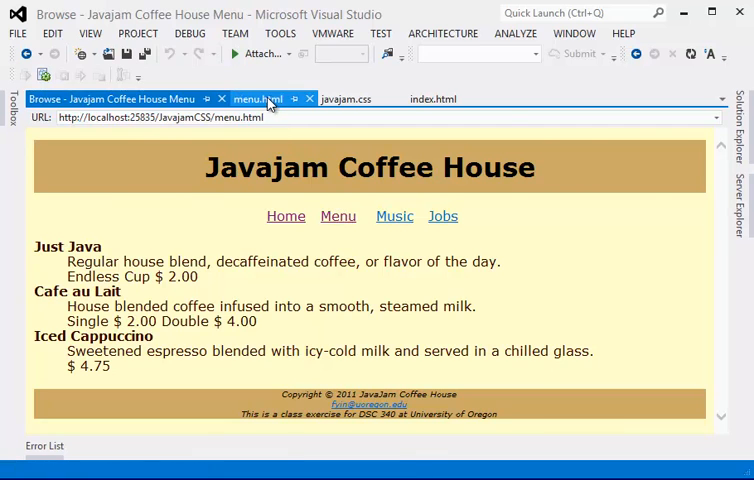
click(258, 98)
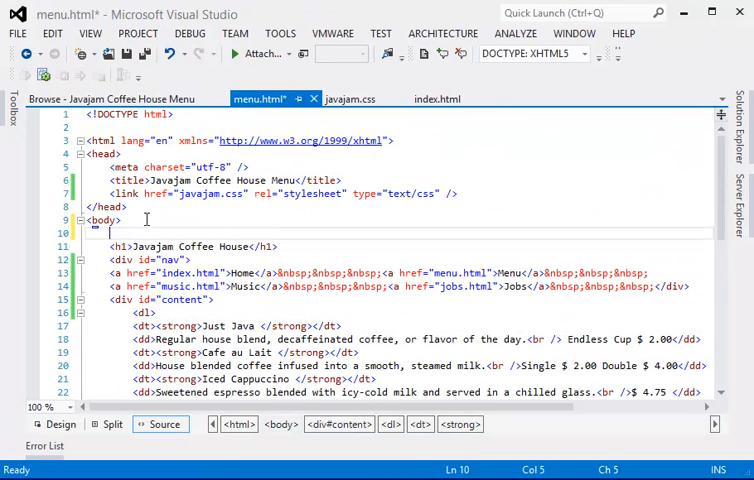
Step: Type <div id="container"></div> after menu.html's <body>, move </div> before </body>, and save
text(div)
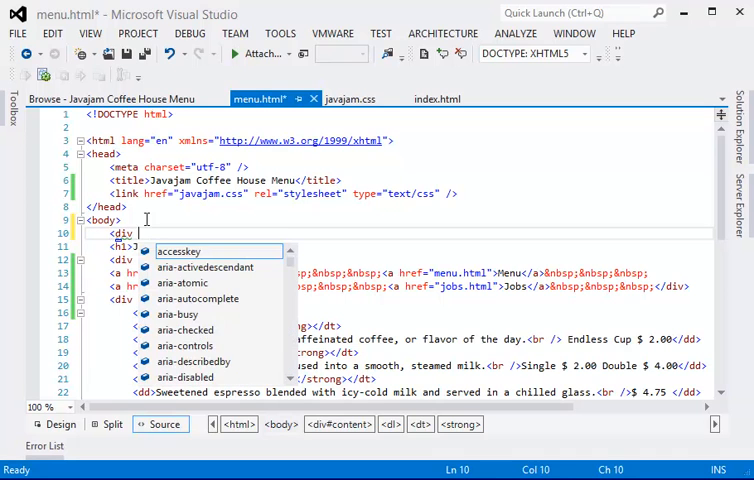
text(id=")
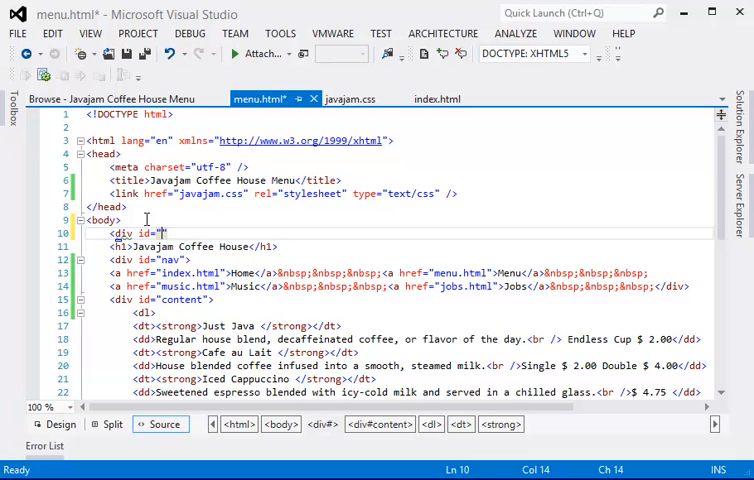
text(container)
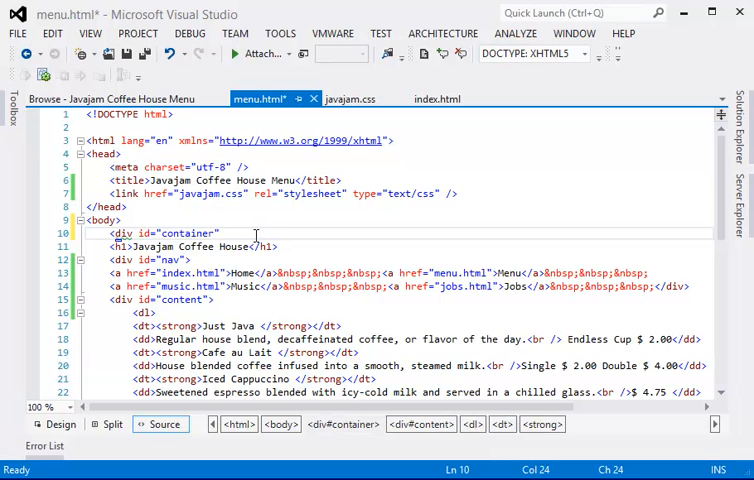
text(></div>)
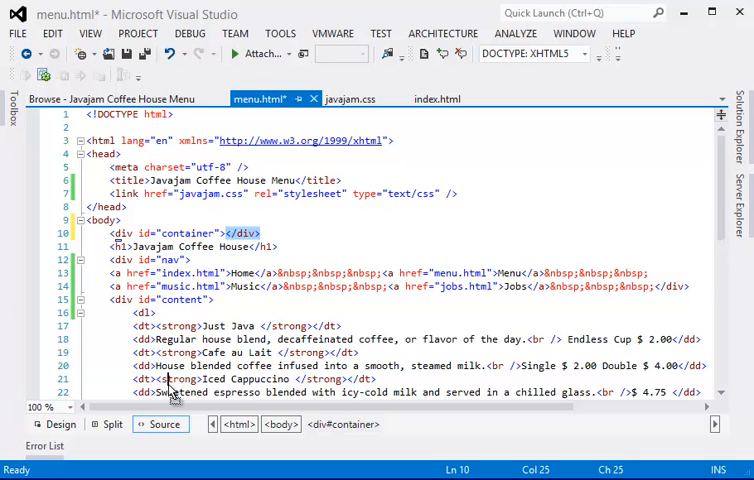
scroll(down, 3)
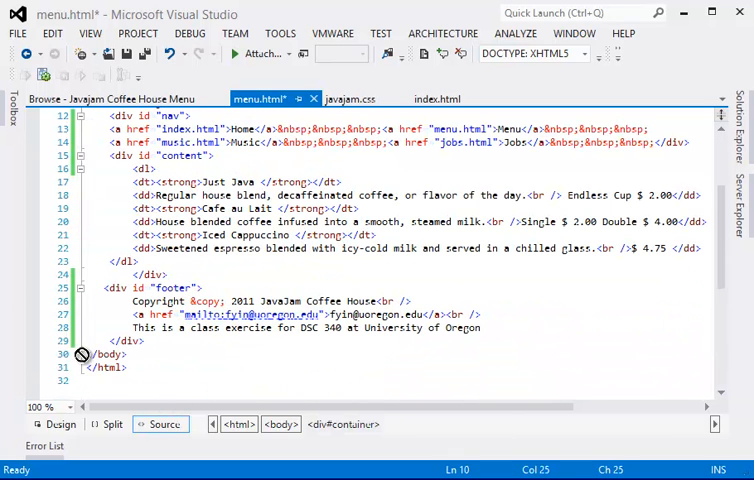
click(92, 354)
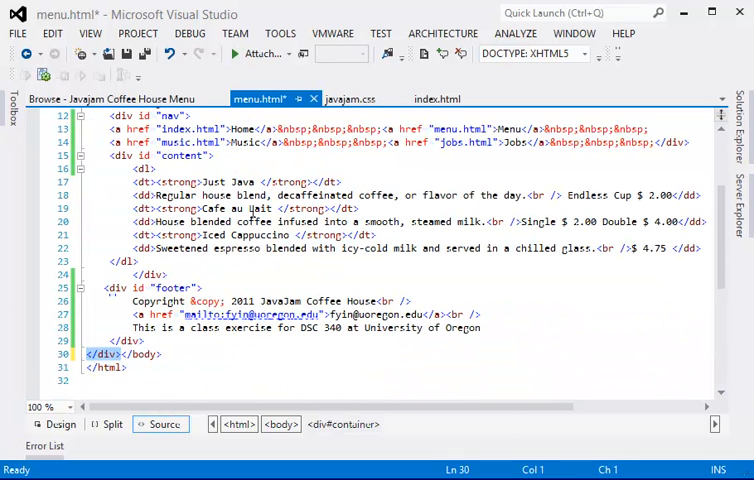
key(ctrl+s)
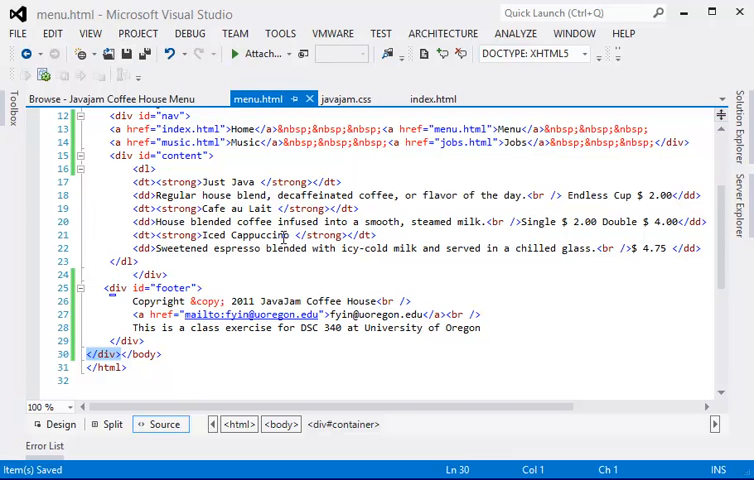
click(112, 98)
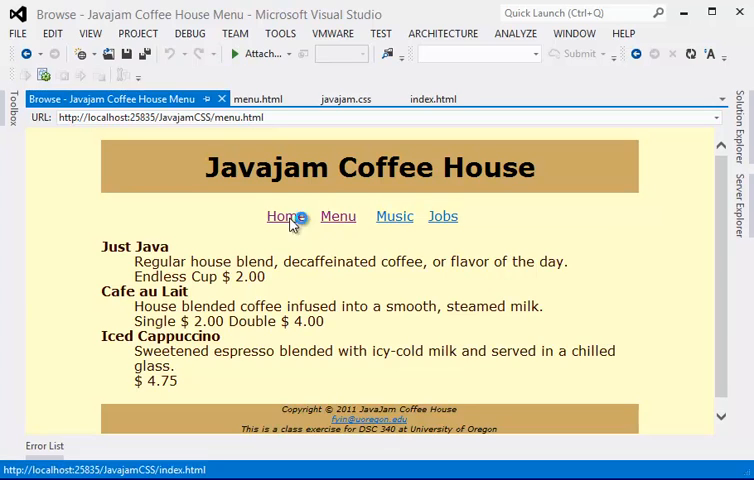
Step: Compare the Home and Menu pages in the preview to confirm both are centered
click(285, 216)
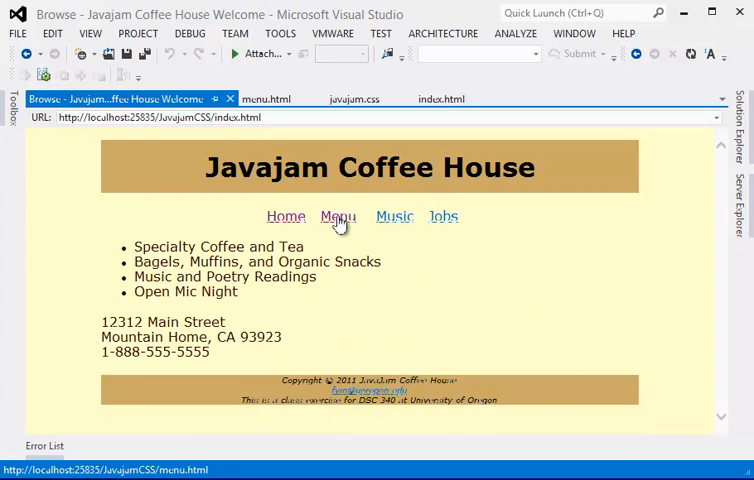
click(262, 98)
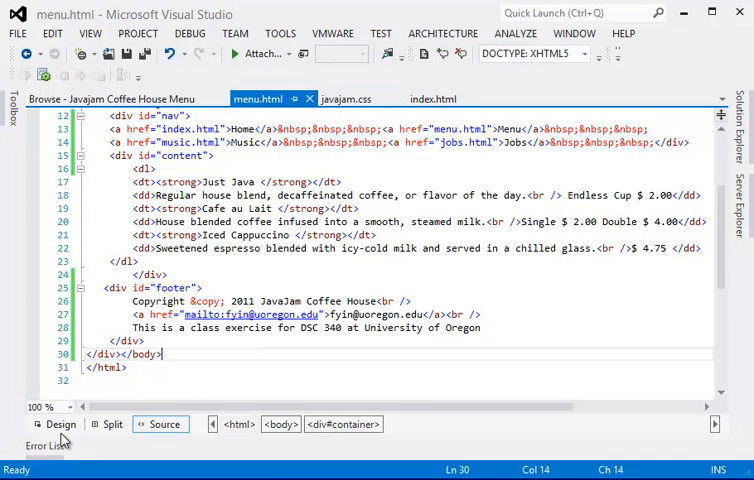
mouse_move(335, 363)
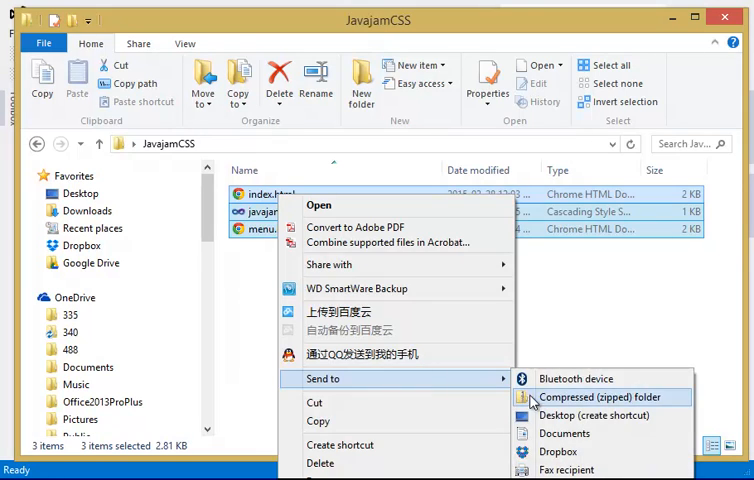
Step: Zip index.html, javajam.css and menu.html and name the archive hwk2_yin_fang.zip
click(597, 397)
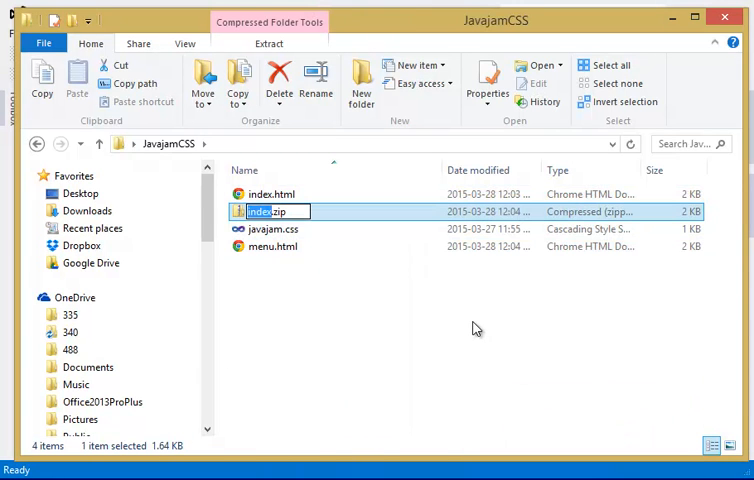
text(hwk2_yin_fang)
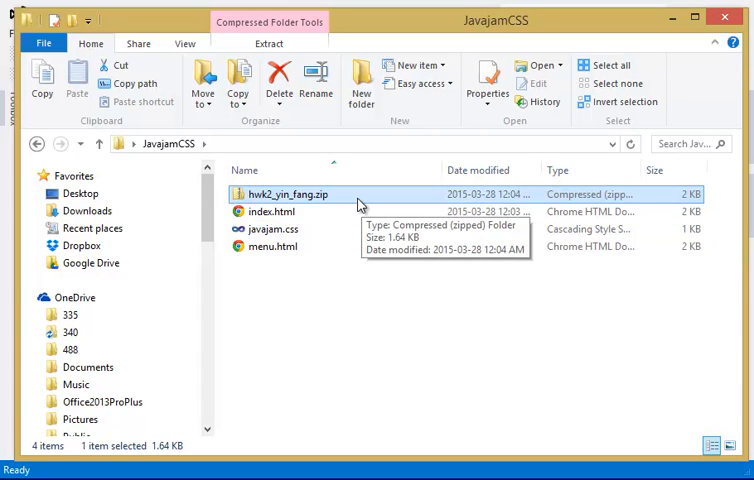
mouse_move(350, 201)
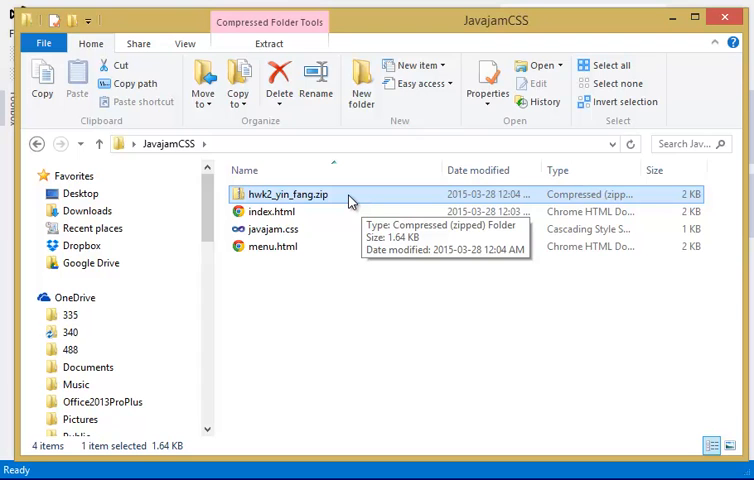